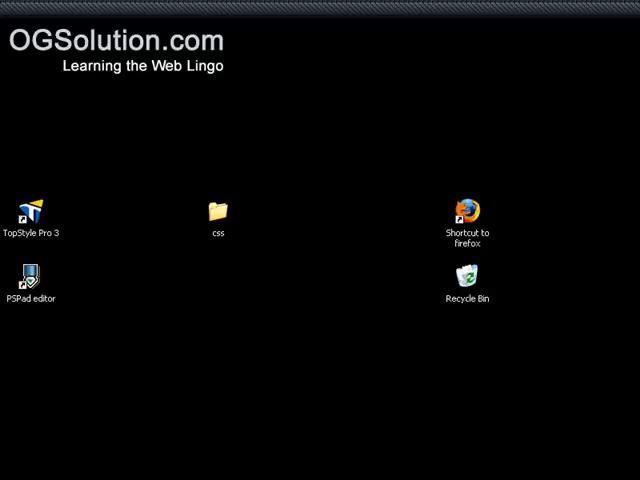
mouse_move(228, 220)
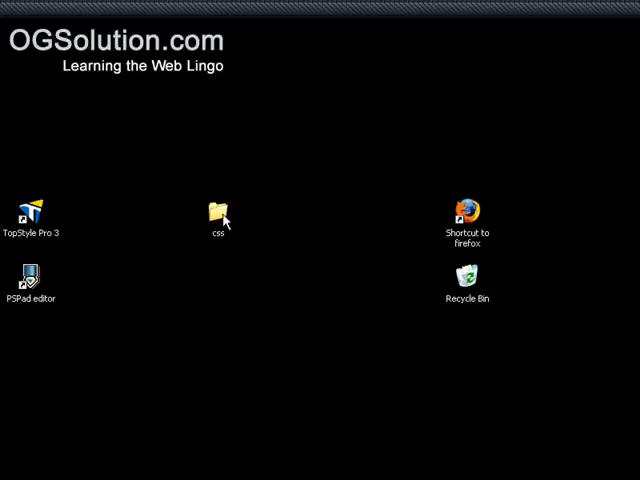
Step: Enter the css folder and look over the page1 and page2 files
double_click(216, 210)
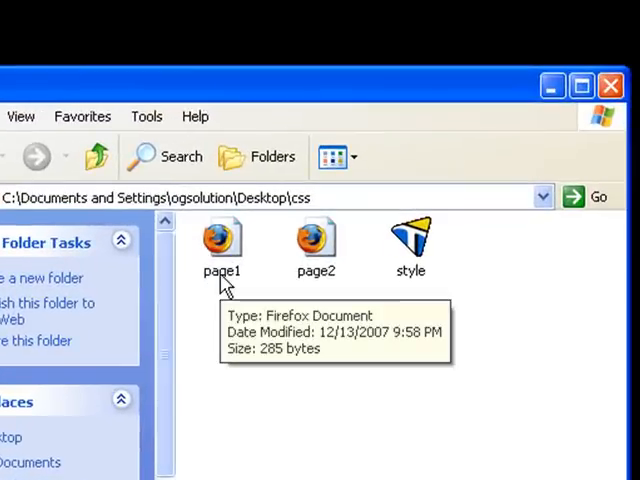
left_click(222, 240)
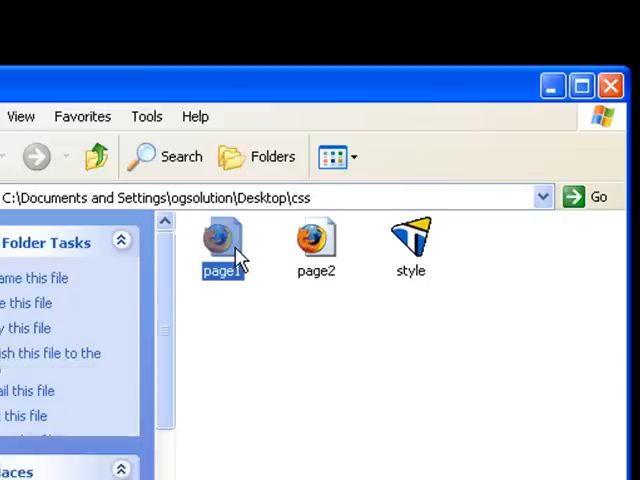
mouse_move(316, 244)
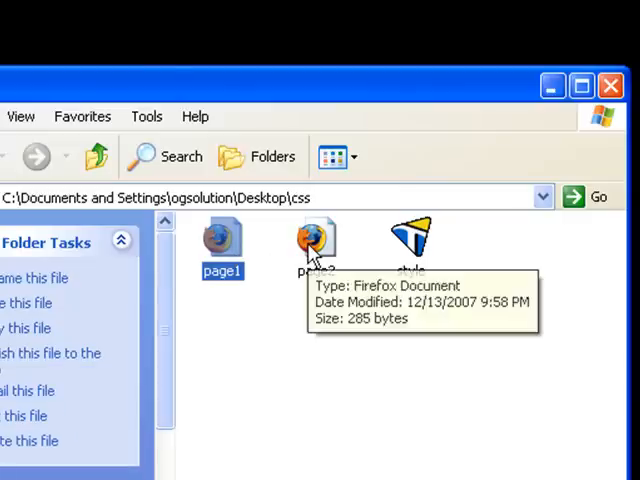
left_click(316, 244)
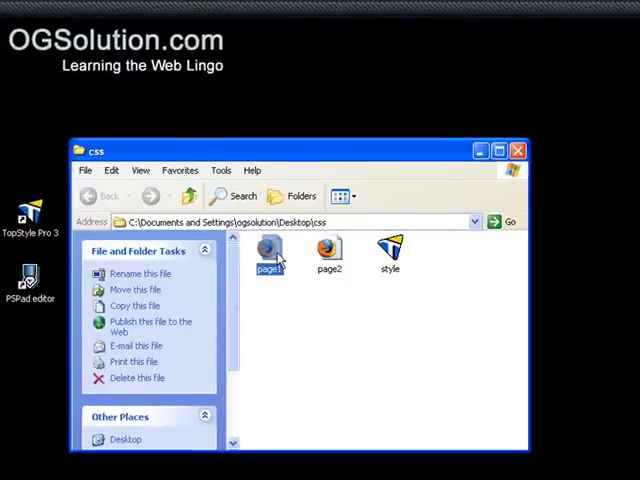
Step: Launch page1 in Firefox, showing 'This is page 1' with a link to Page 2
double_click(268, 252)
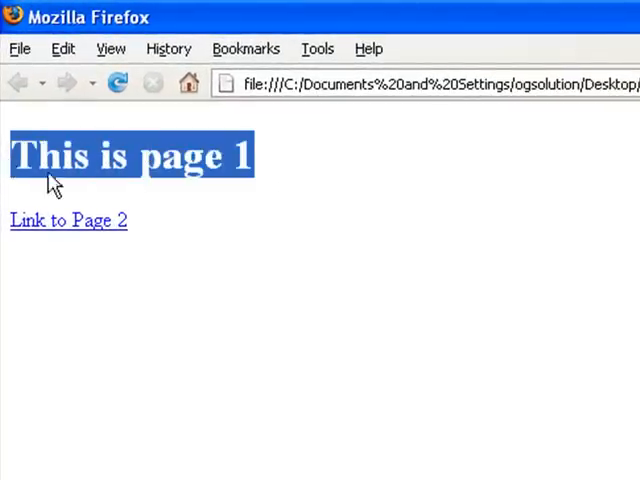
left_click(136, 170)
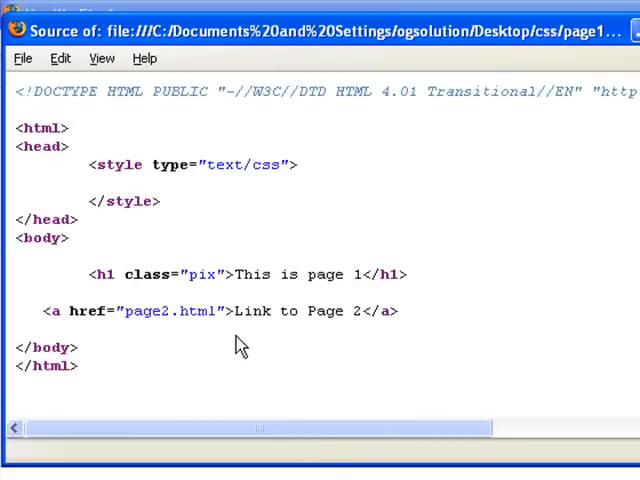
mouse_move(58, 150)
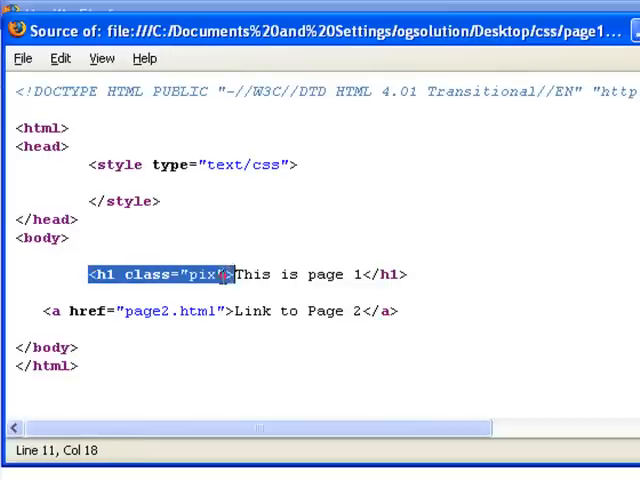
Step: In page1's source, highlight the pix class name and the page2.html link target
double_click(200, 274)
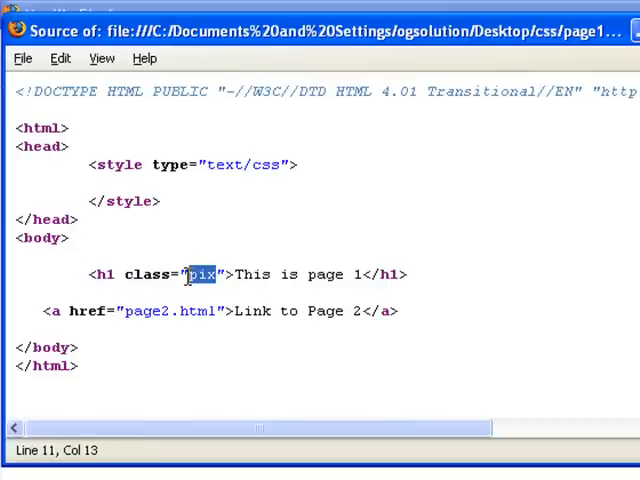
mouse_move(140, 188)
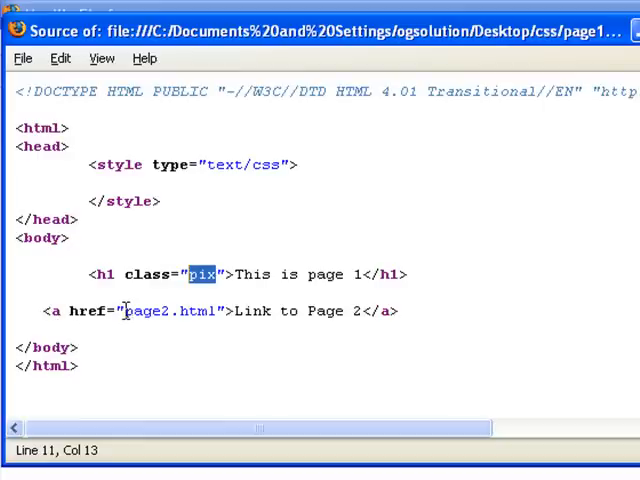
double_click(170, 312)
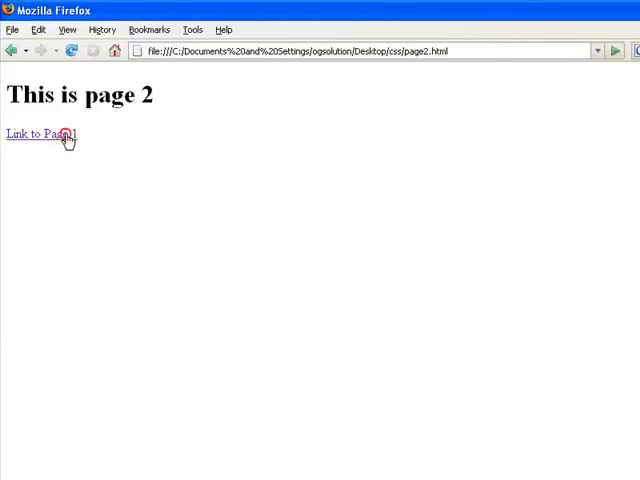
mouse_move(88, 136)
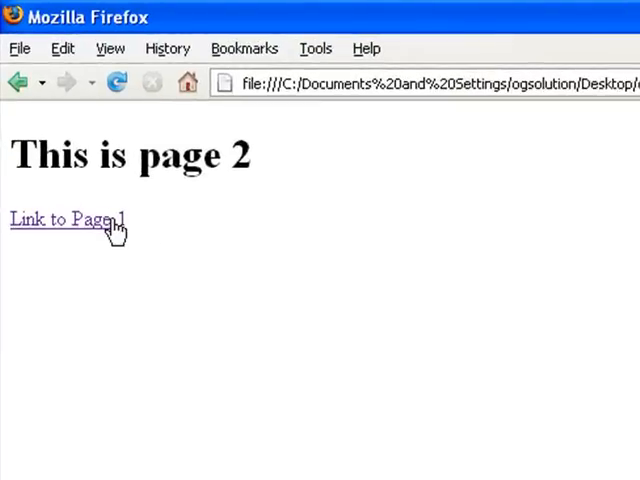
Step: From page2, follow the link back to Page 1
left_click(66, 220)
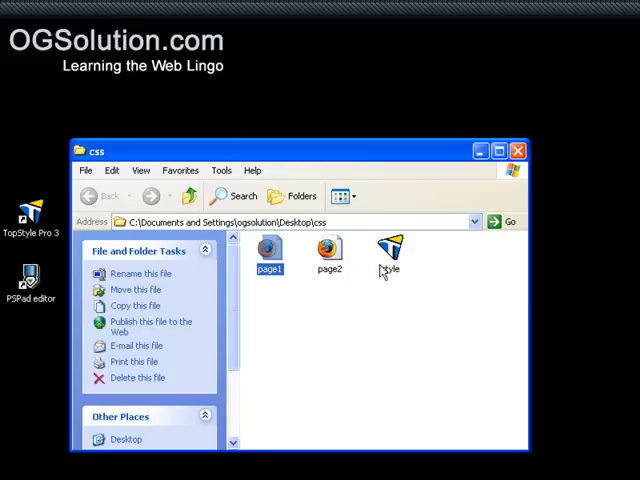
mouse_move(388, 248)
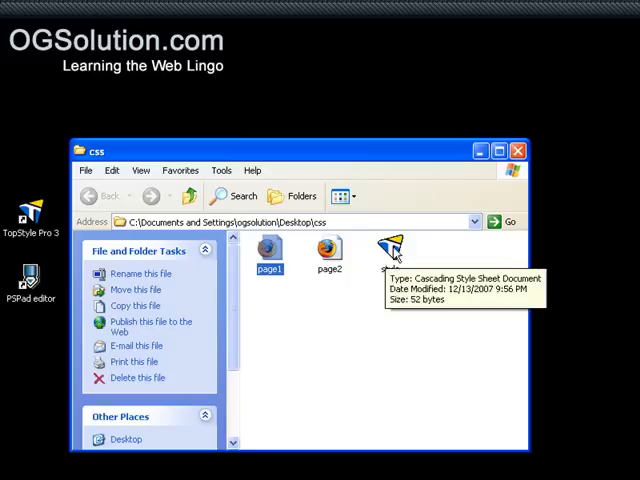
Step: Load style.css into TopStyle Pro, showing the .pix rule (22px, Maroon)
right_click(390, 248)
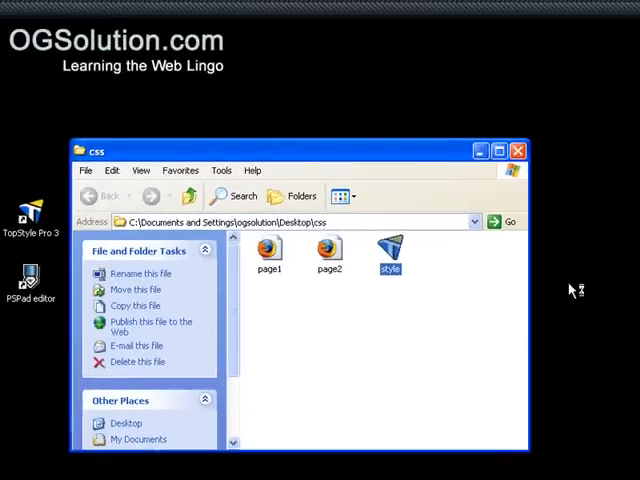
double_click(390, 250)
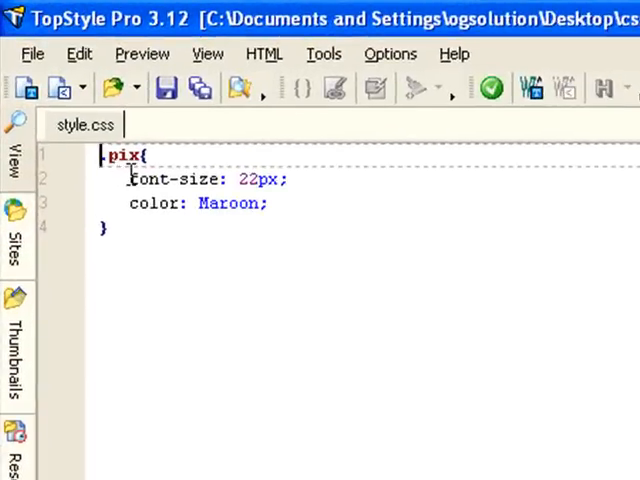
double_click(178, 178)
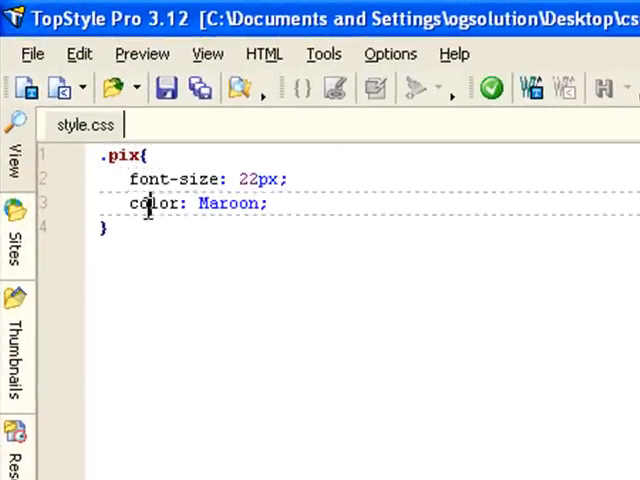
double_click(228, 204)
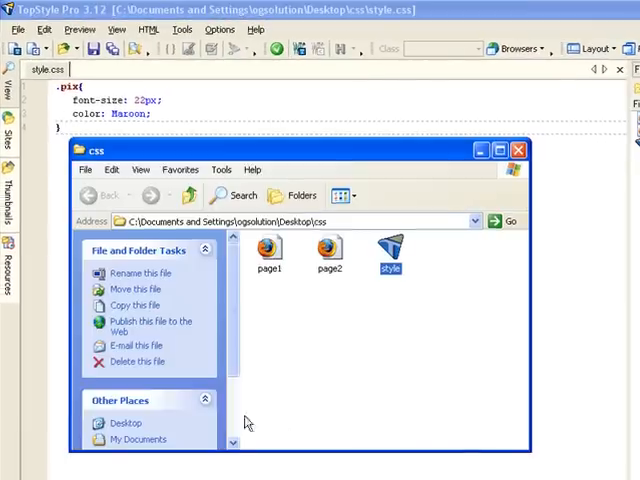
Step: Send page1 and page2 to TopStyle Pro via Open With > TopStyle
right_click(268, 250)
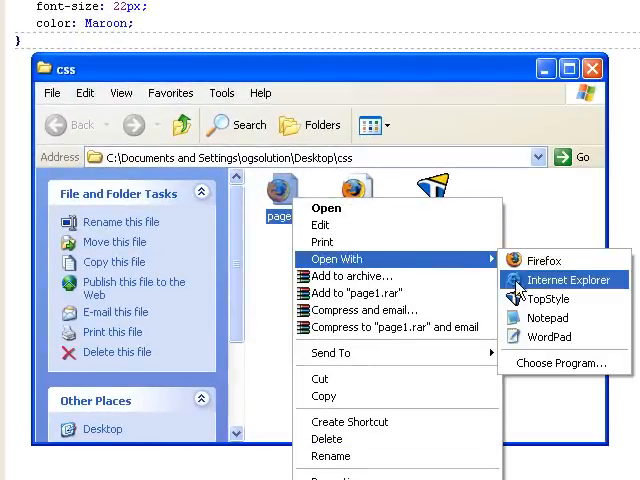
left_click(558, 280)
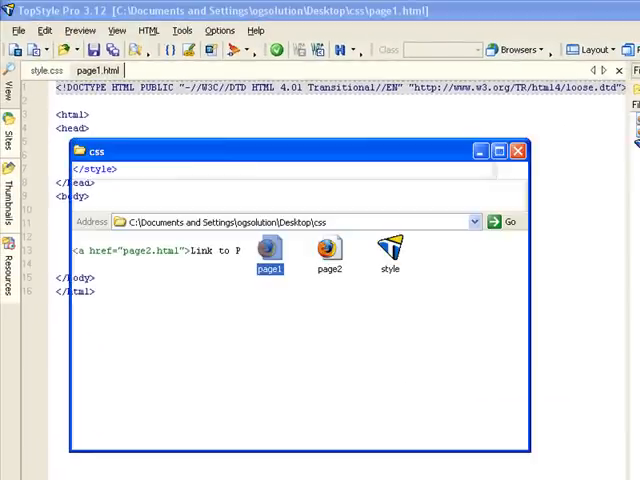
right_click(328, 250)
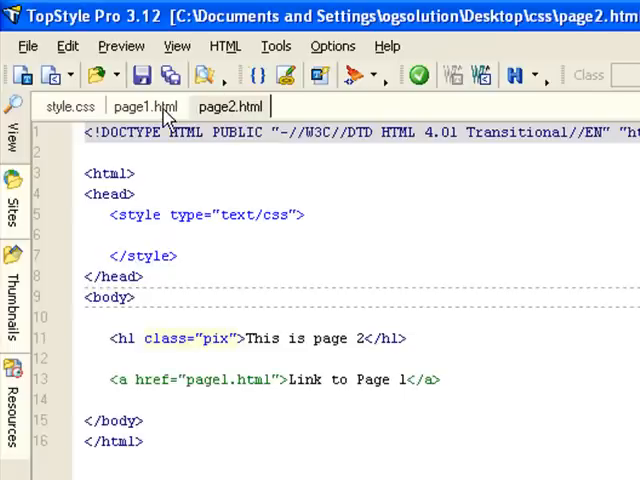
left_click(140, 106)
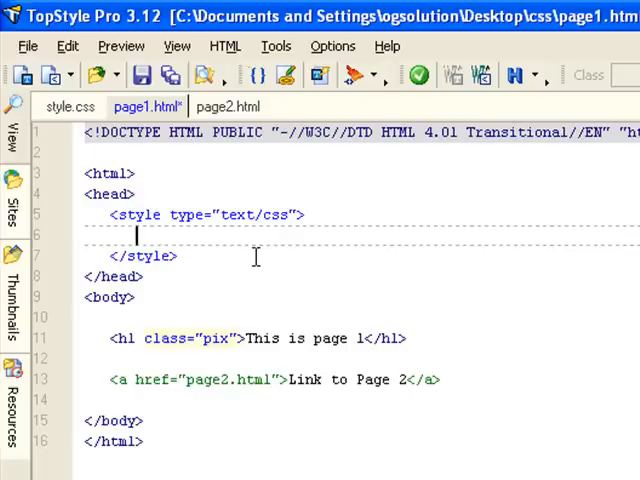
type("0")
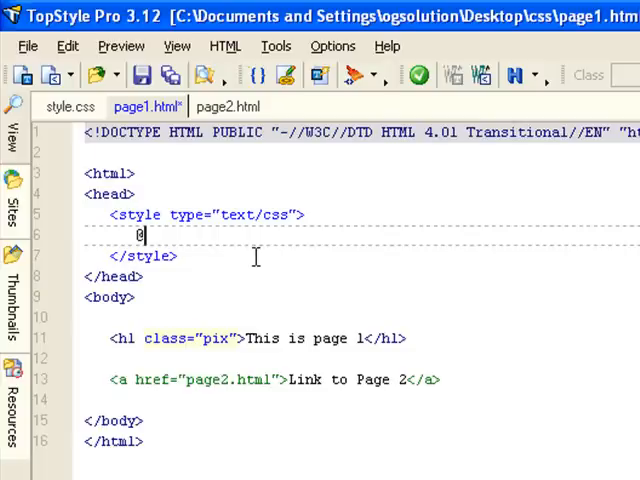
type("import")
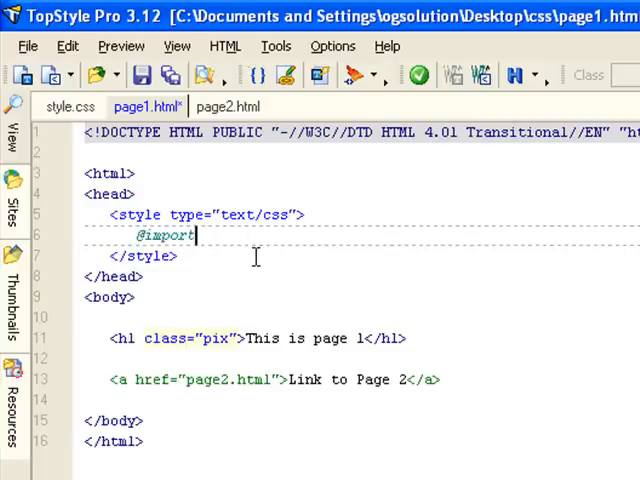
type("url")
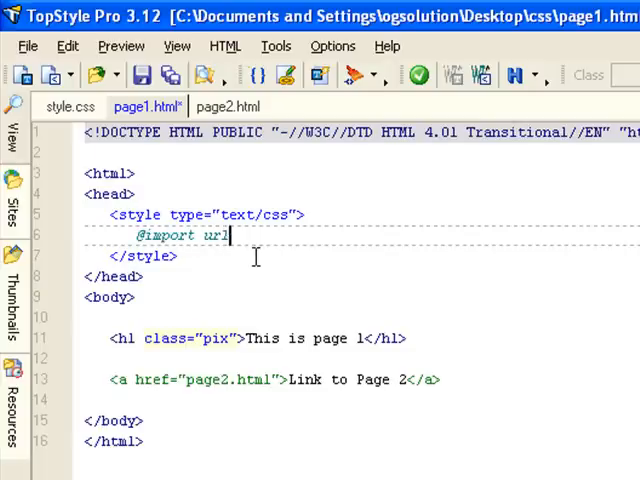
type("();")
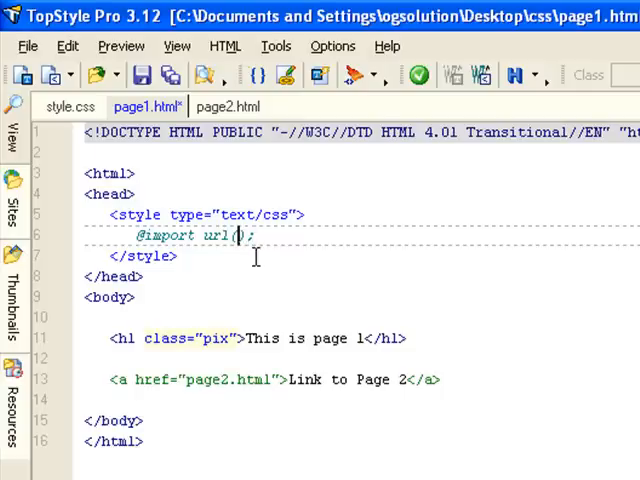
type("\"\"")
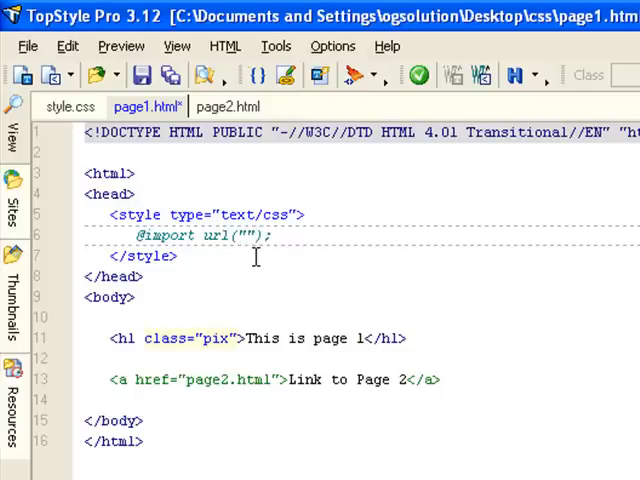
left_click(242, 236)
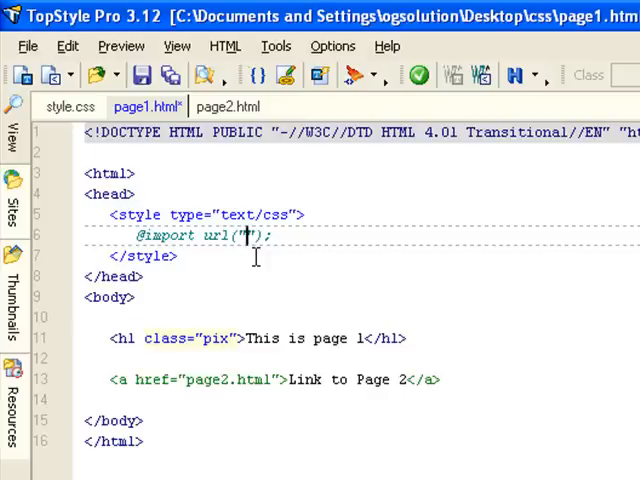
type("styl")
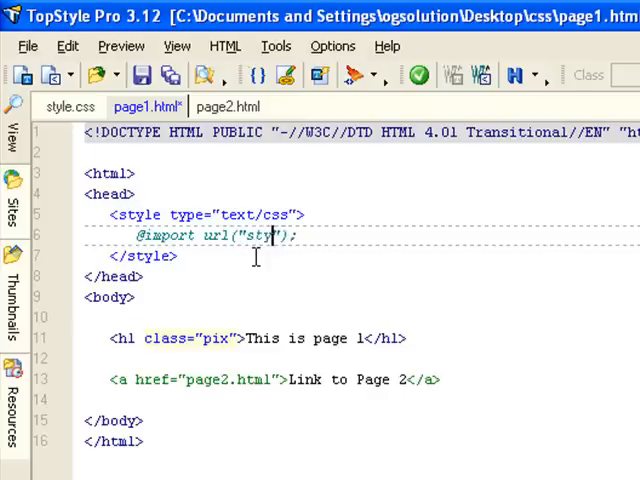
type("le.css")
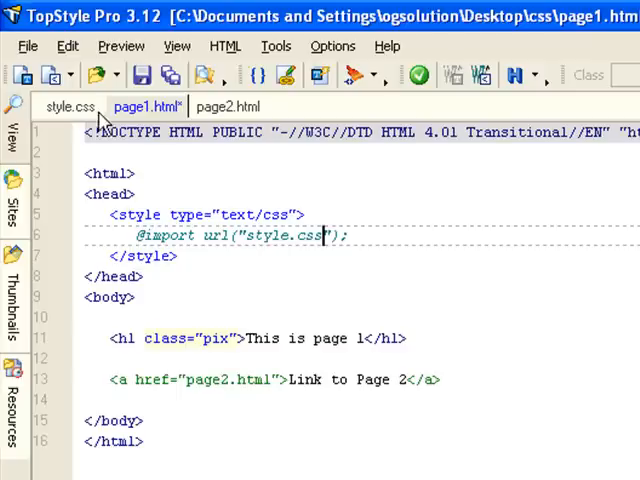
left_click(70, 106)
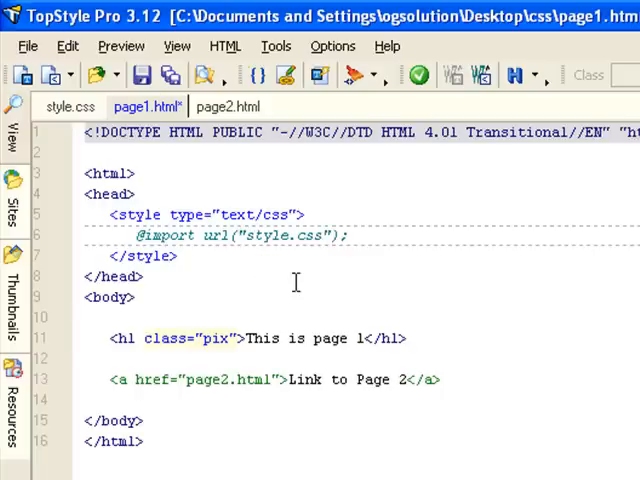
type("style")
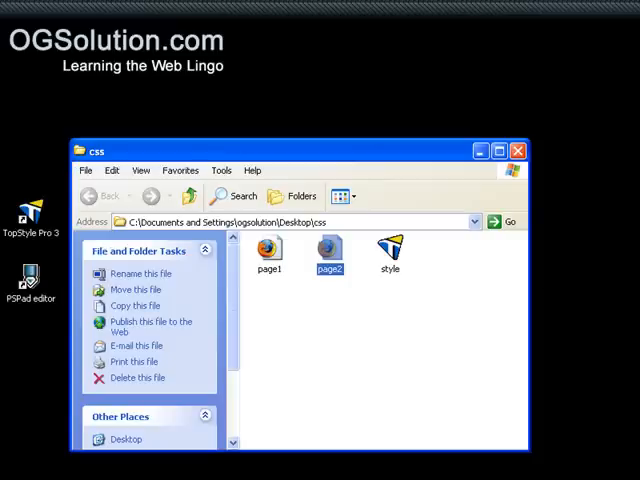
Step: Reload page 1 to see the maroon heading, then check page 2 is still unstyled
double_click(268, 250)
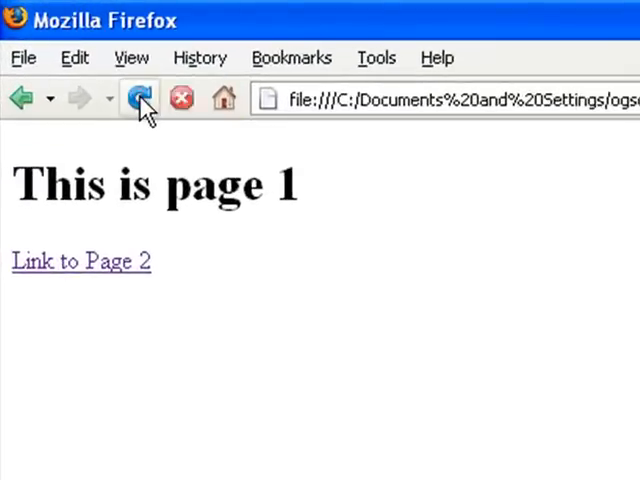
left_click(138, 98)
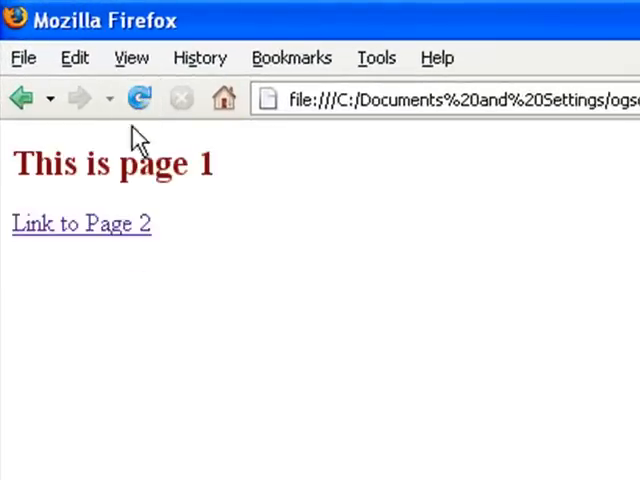
mouse_move(240, 184)
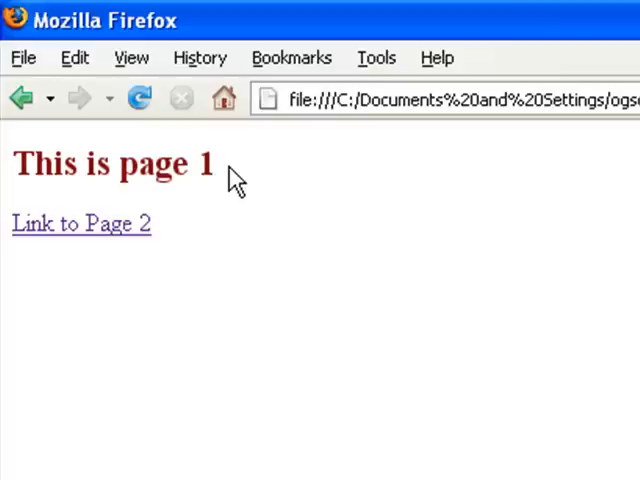
left_click(80, 224)
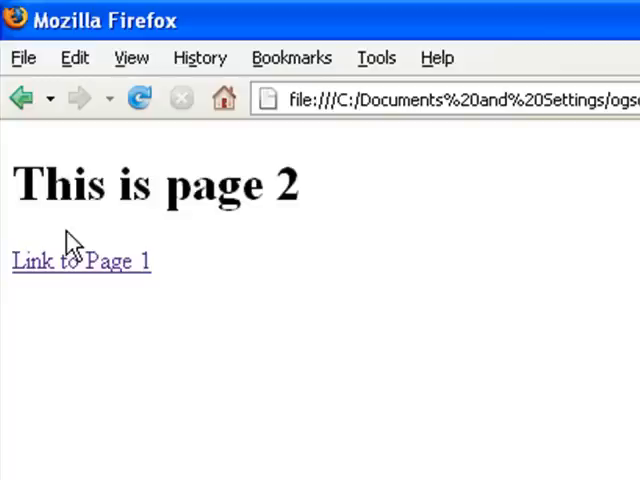
mouse_move(236, 204)
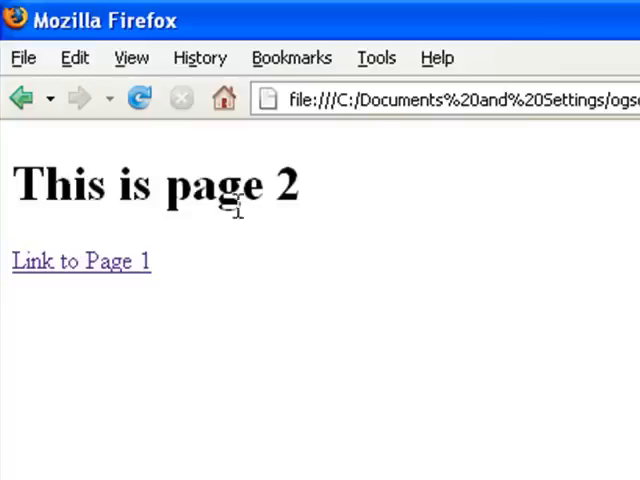
Step: Close Firefox and return to page1.html in TopStyle Pro
left_click(80, 260)
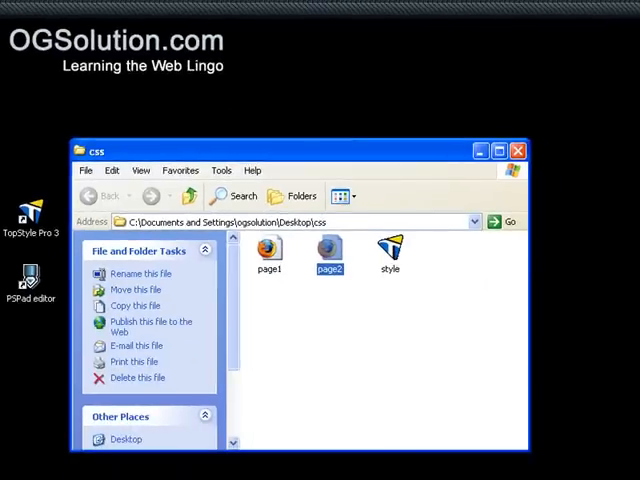
double_click(268, 250)
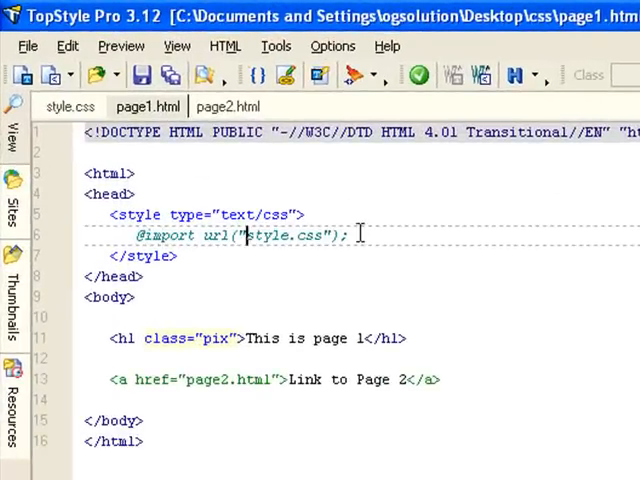
Step: Delete page2.html's empty <style> block, leaving a blank line in the head
left_click(232, 106)
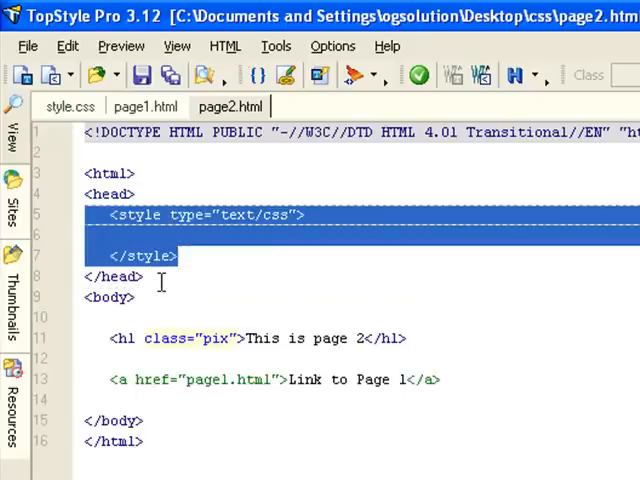
key("Delete")
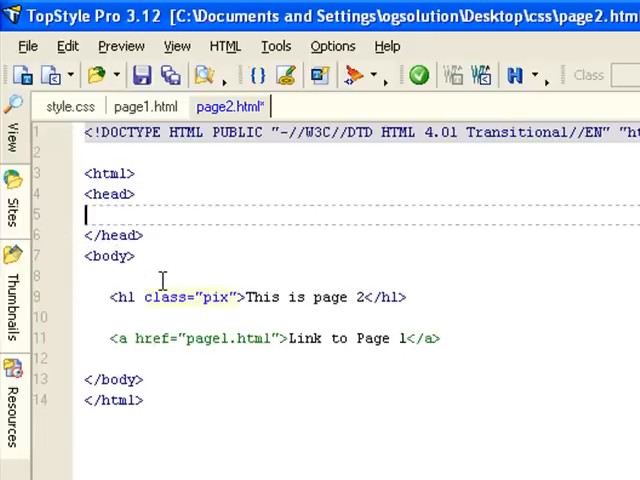
key("Return")
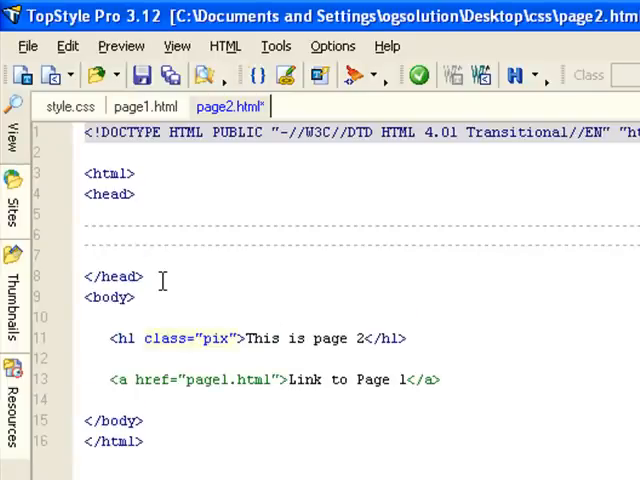
Step: Write <link type="text/css" rel="stylesheet" href="style.css"> in page2.html's head
type("<link>")
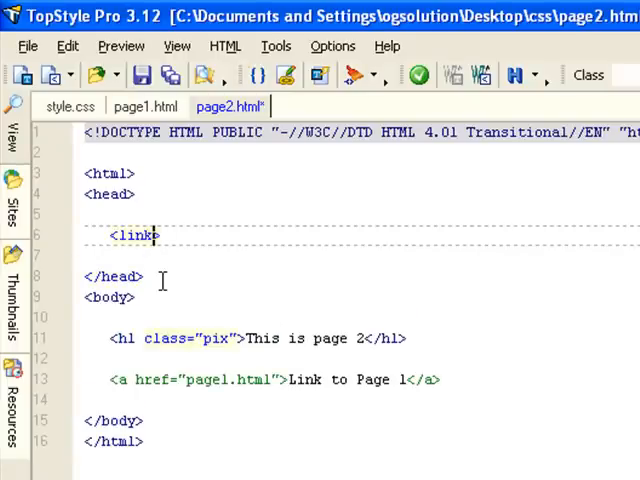
type("type")
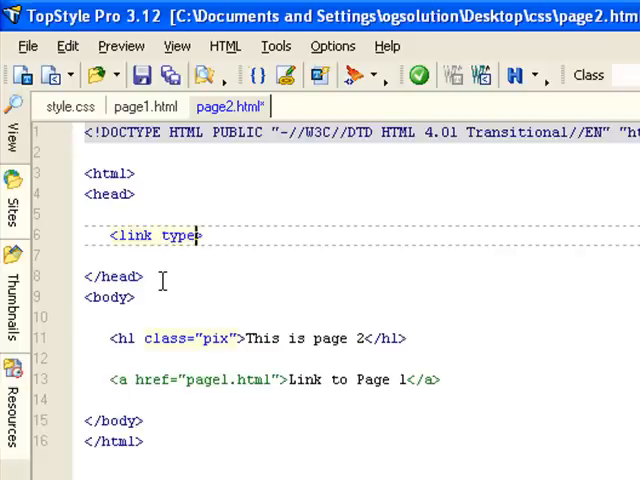
type("=\"te\">")
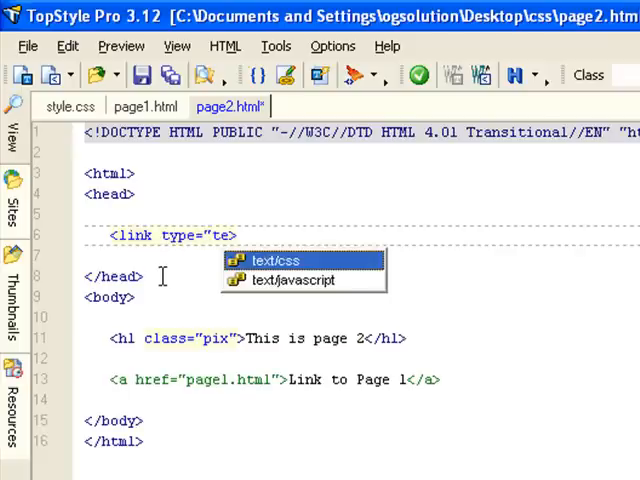
left_click(272, 260)
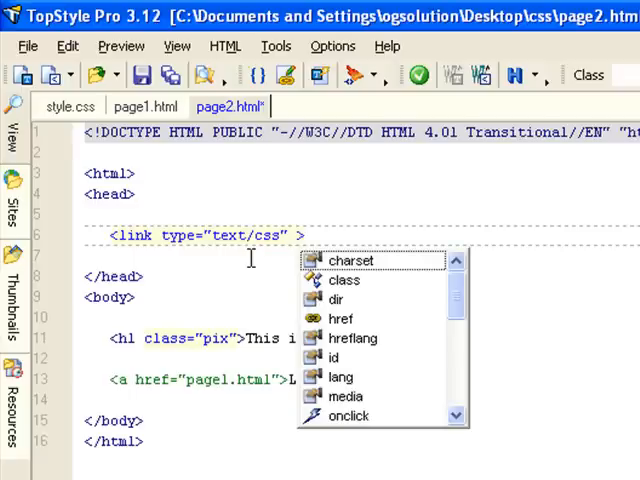
type("rel=\"")
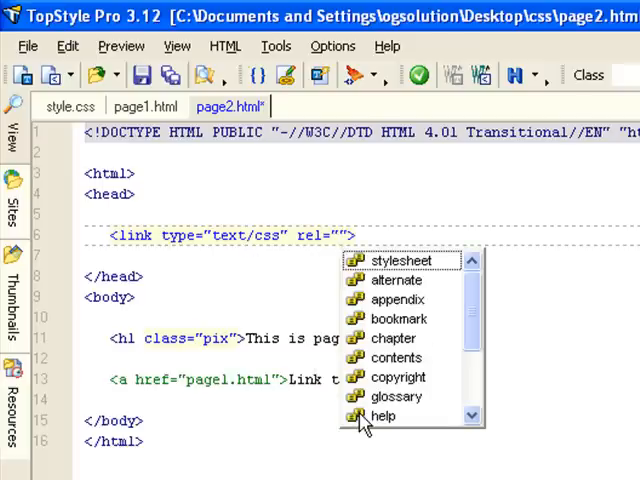
mouse_move(410, 264)
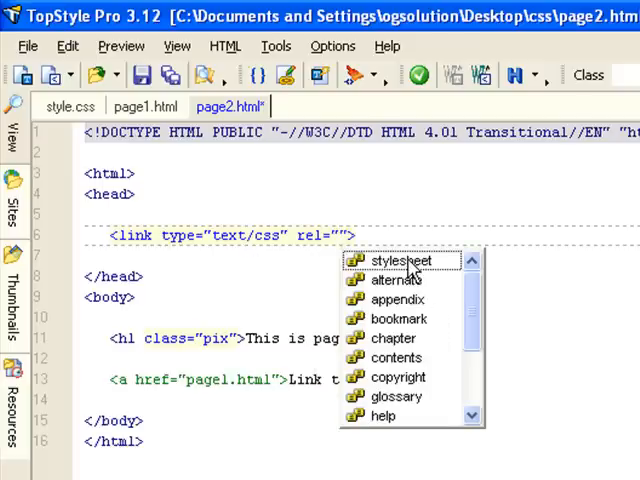
left_click(400, 260)
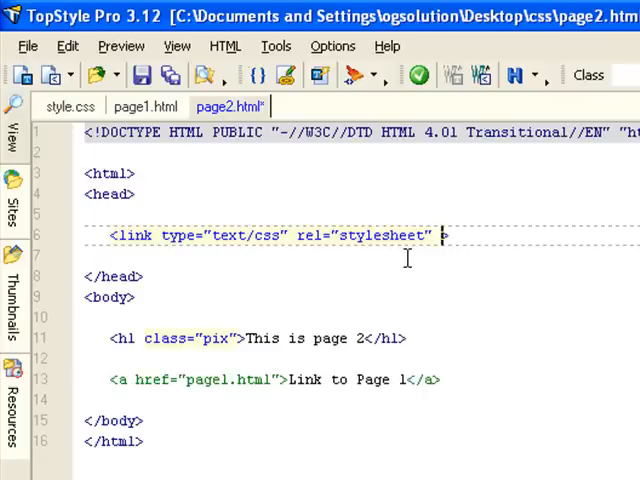
type("href=\"")
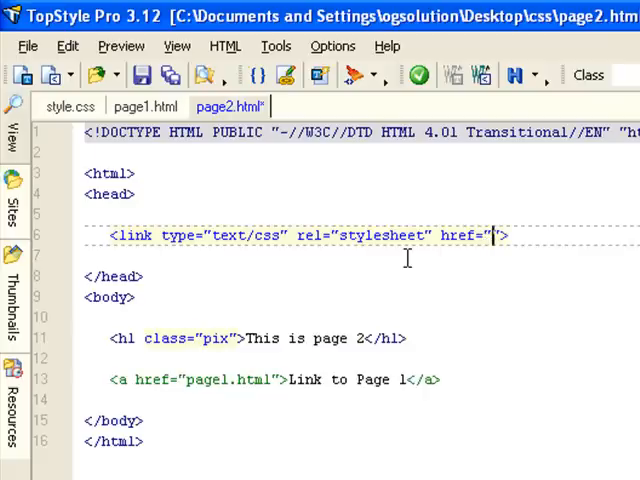
type("st")
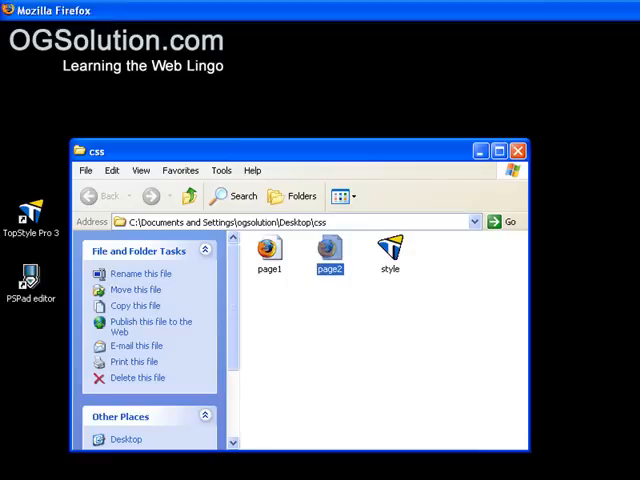
Step: Reload page2.html in Firefox to see its maroon heading, then follow the link back to page 1
double_click(328, 250)
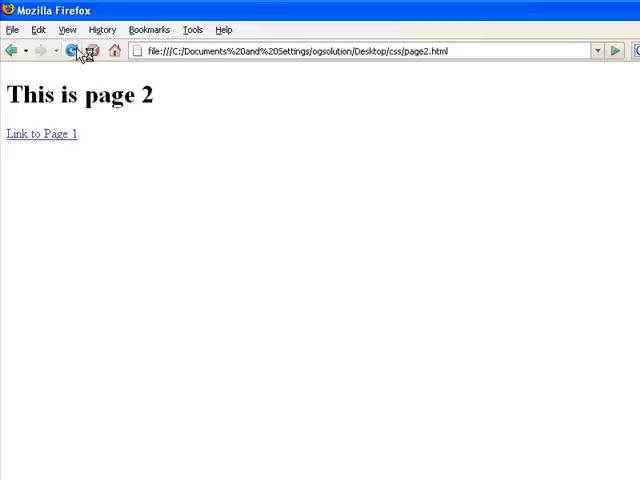
left_click(78, 52)
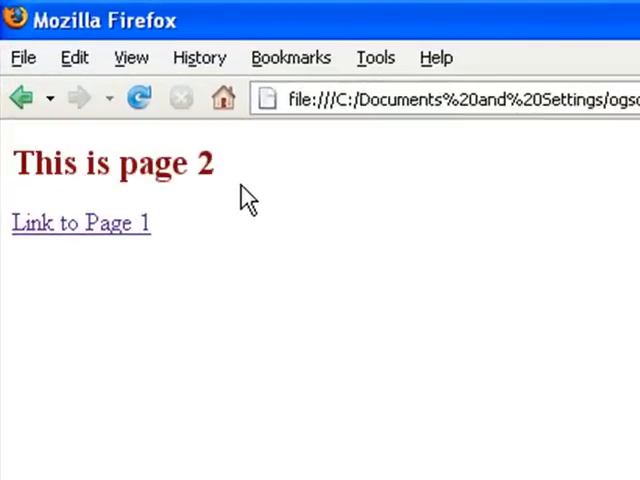
mouse_move(228, 184)
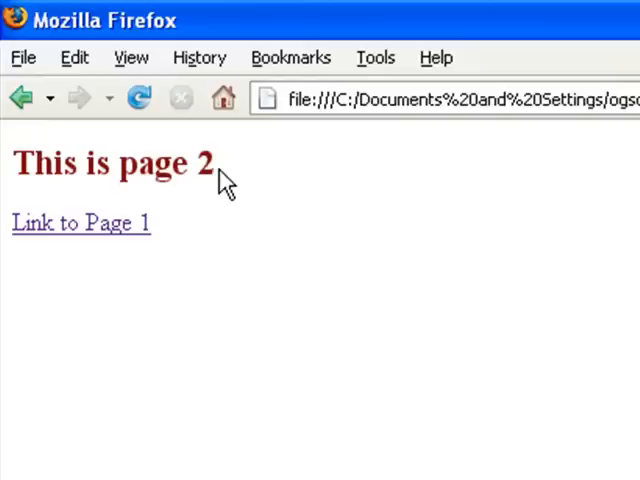
mouse_move(112, 236)
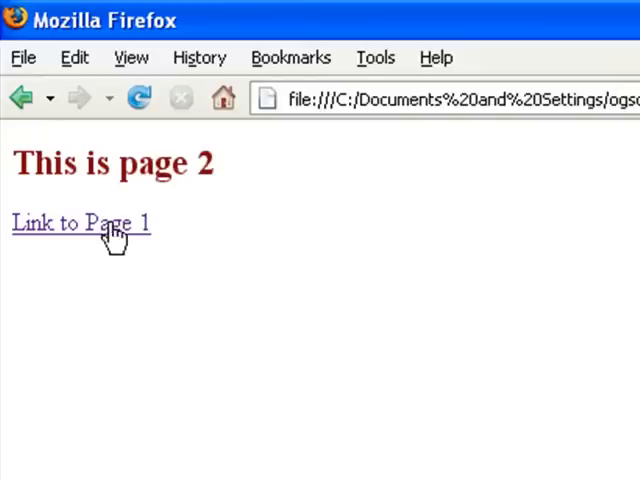
left_click(80, 224)
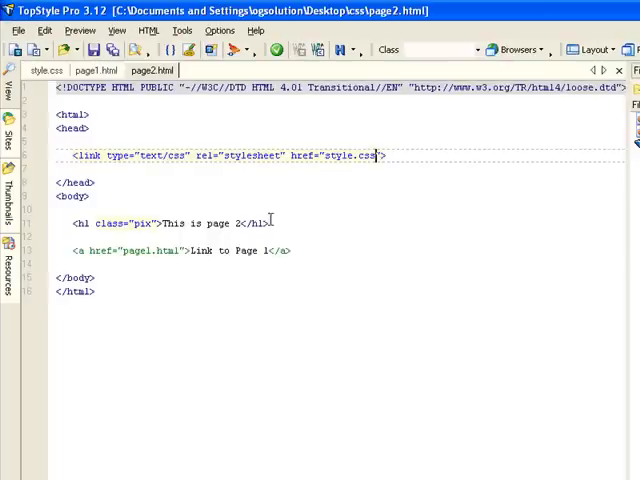
Step: Show page1.html in the editor, whose style block imports style.css
left_click(98, 70)
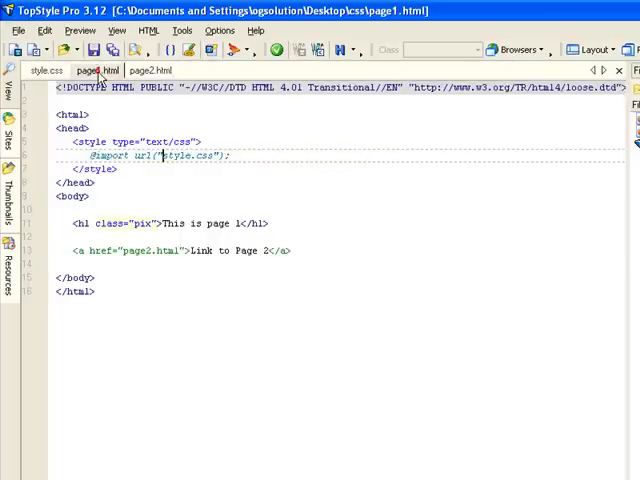